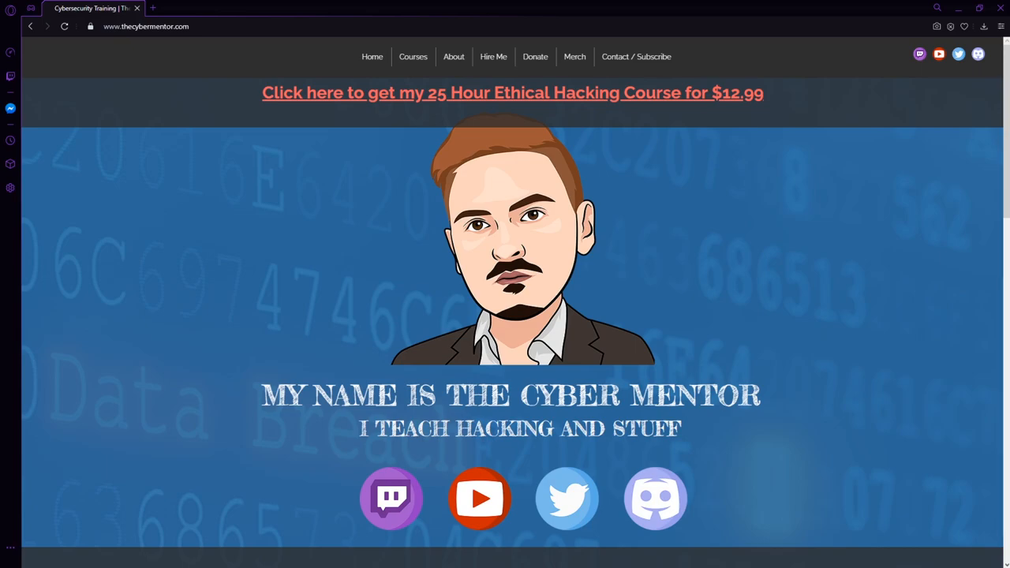
{"action": "mouse_move", "coordinate": [107, 38]}
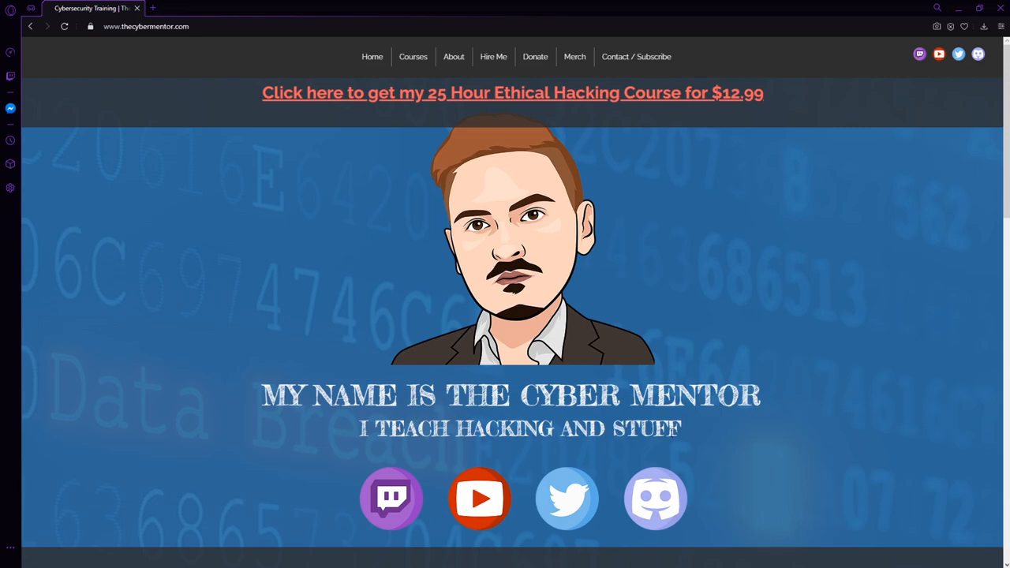
{"action": "mouse_move", "coordinate": [904, 478]}
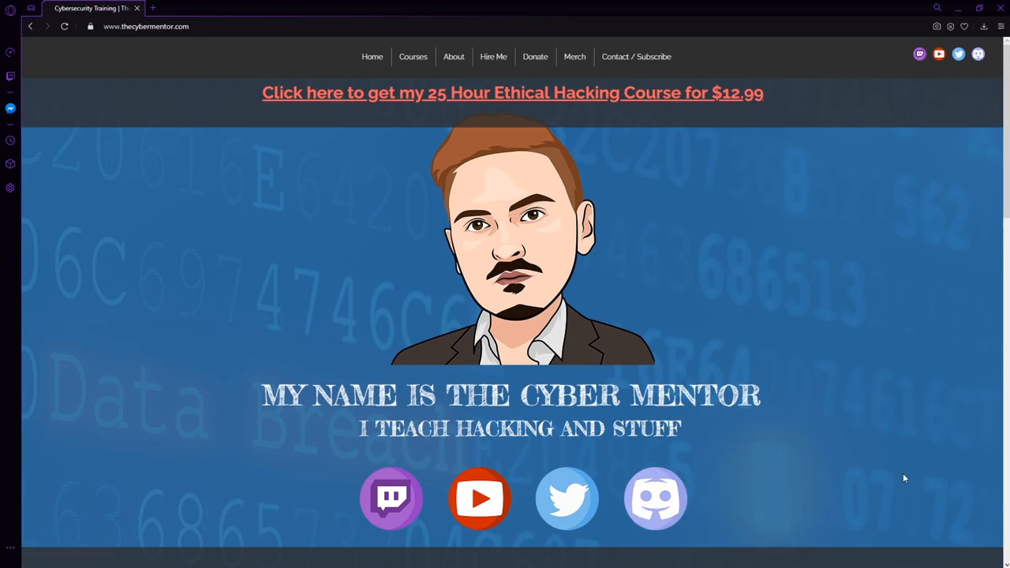
{"action": "mouse_move", "coordinate": [724, 360]}
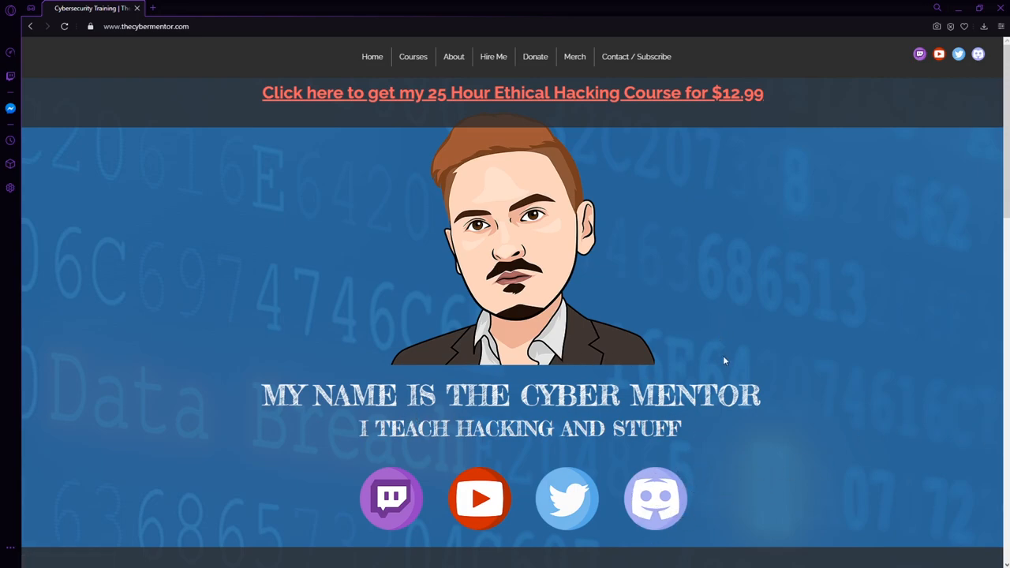
{"action": "mouse_move", "coordinate": [725, 360]}
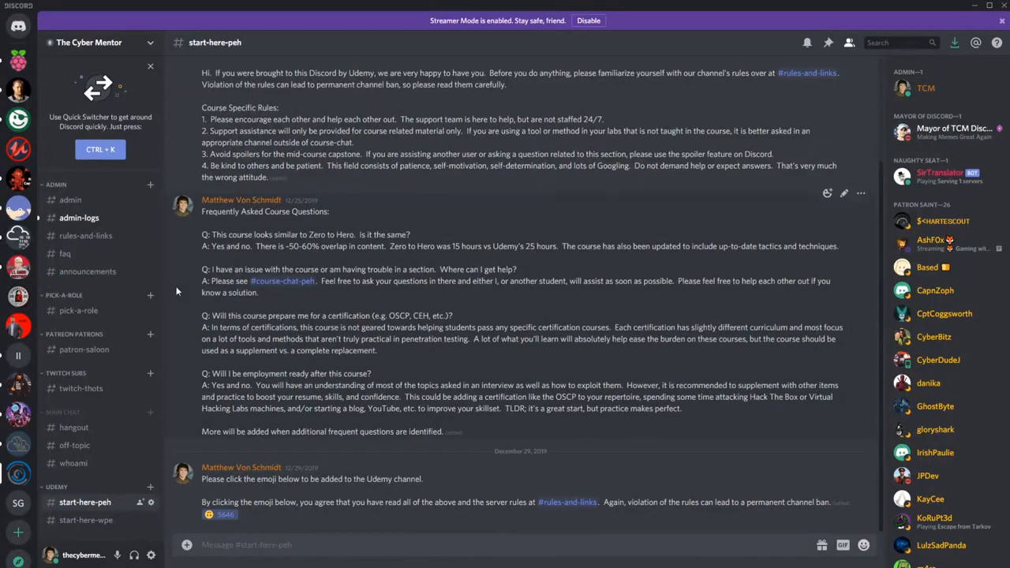
{"action": "mouse_move", "coordinate": [139, 95]}
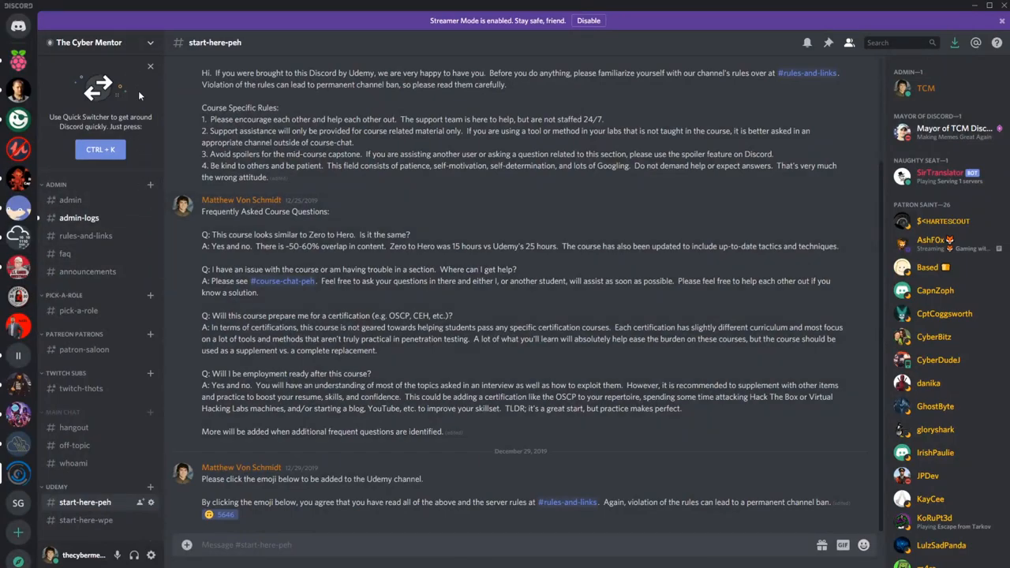
Scroll down the channel sidebar to reveal the Udemy private PEH channels like common-issues
{"action": "scroll", "scroll_direction": "down", "scroll_amount": 3}
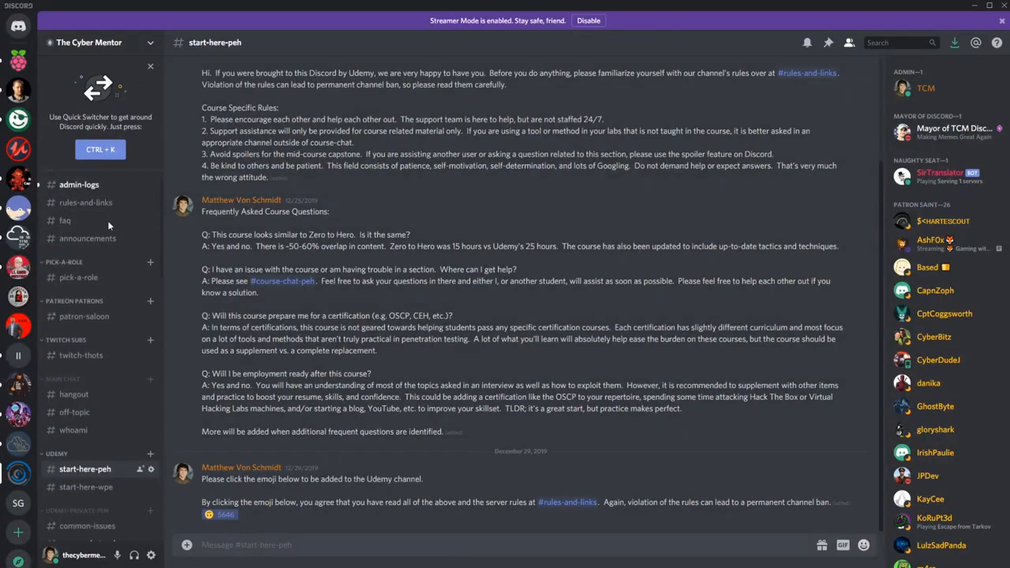
{"action": "scroll", "scroll_direction": "down", "scroll_amount": 3}
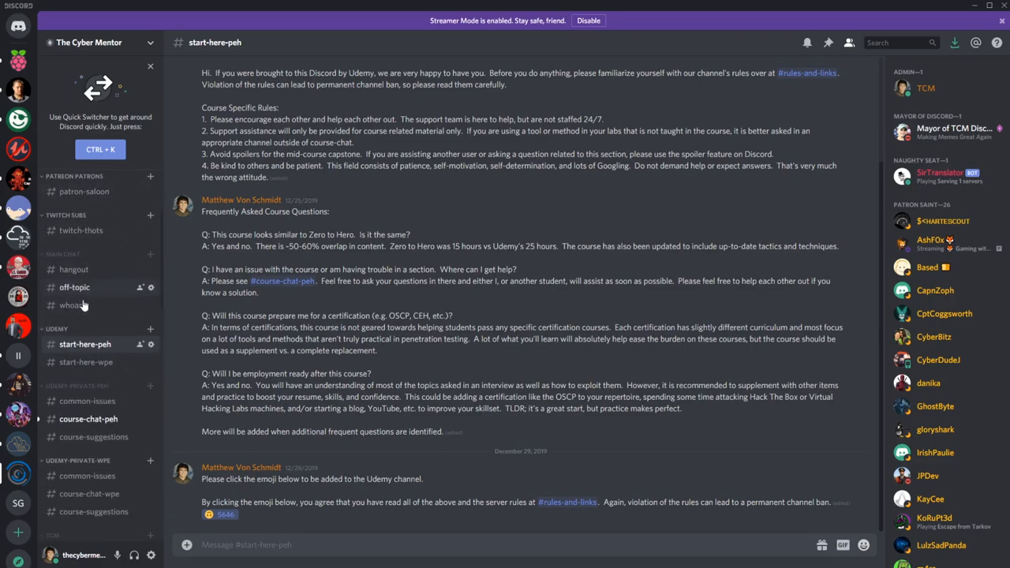
{"action": "mouse_move", "coordinate": [49, 331]}
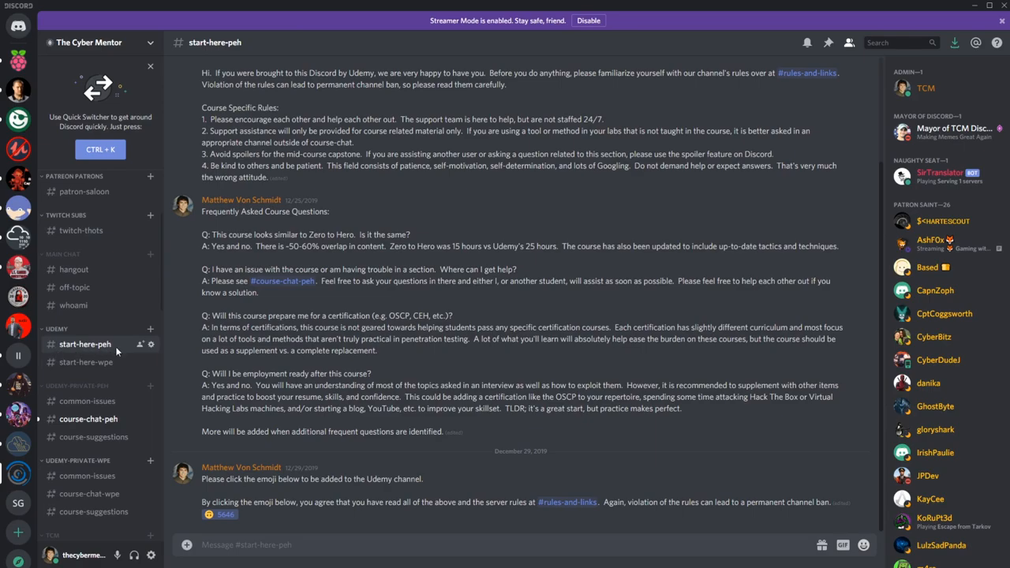
{"action": "mouse_move", "coordinate": [85, 362]}
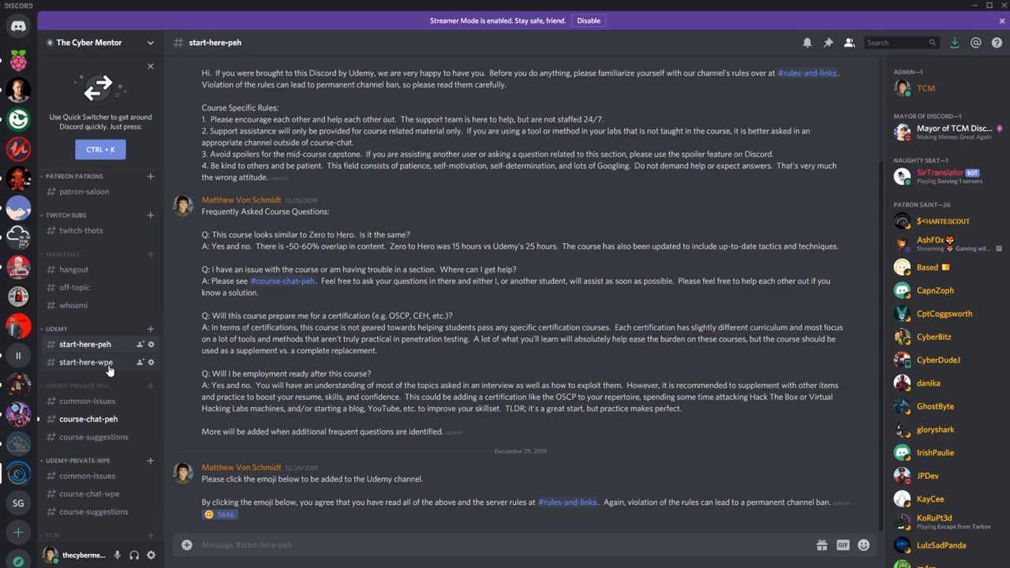
{"action": "mouse_move", "coordinate": [86, 371]}
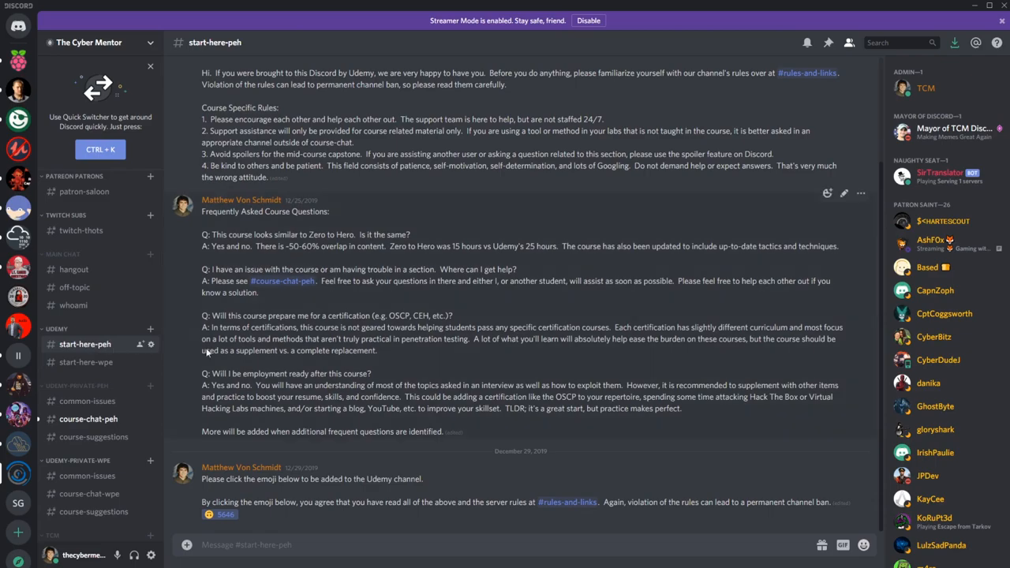
{"action": "scroll", "scroll_direction": "up", "scroll_amount": 3}
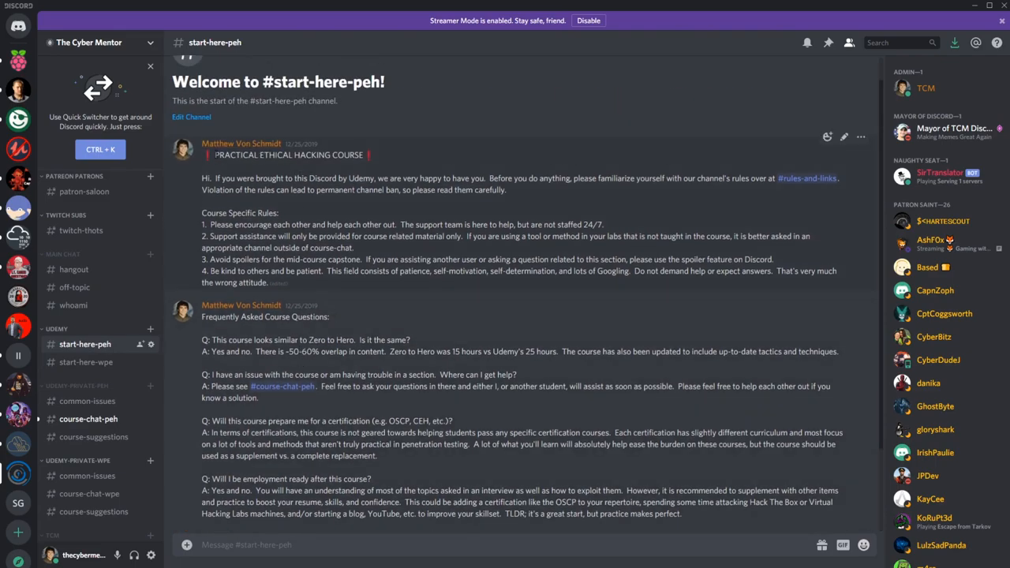
{"action": "scroll", "scroll_direction": "down", "scroll_amount": 3}
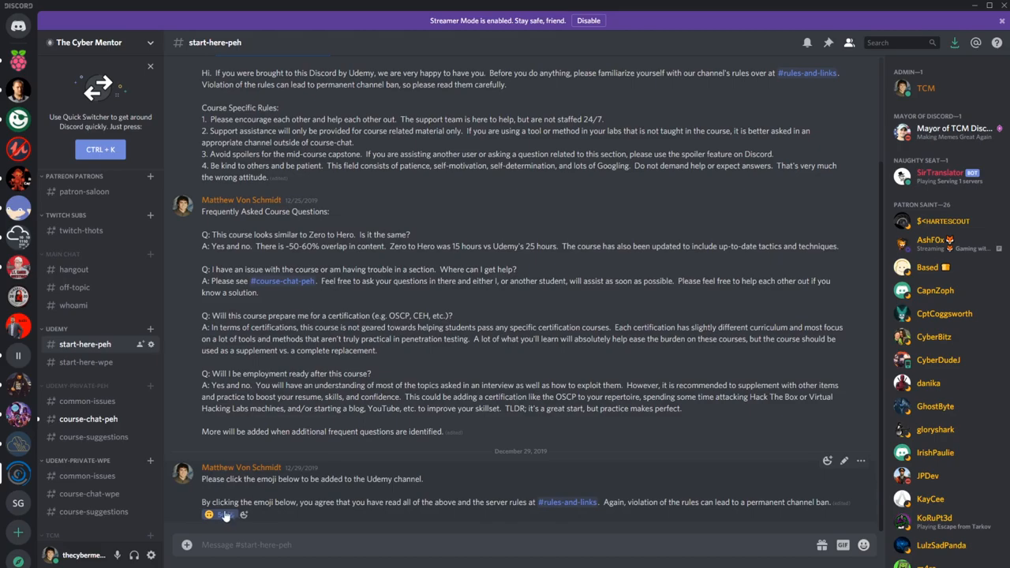
{"action": "mouse_move", "coordinate": [86, 361]}
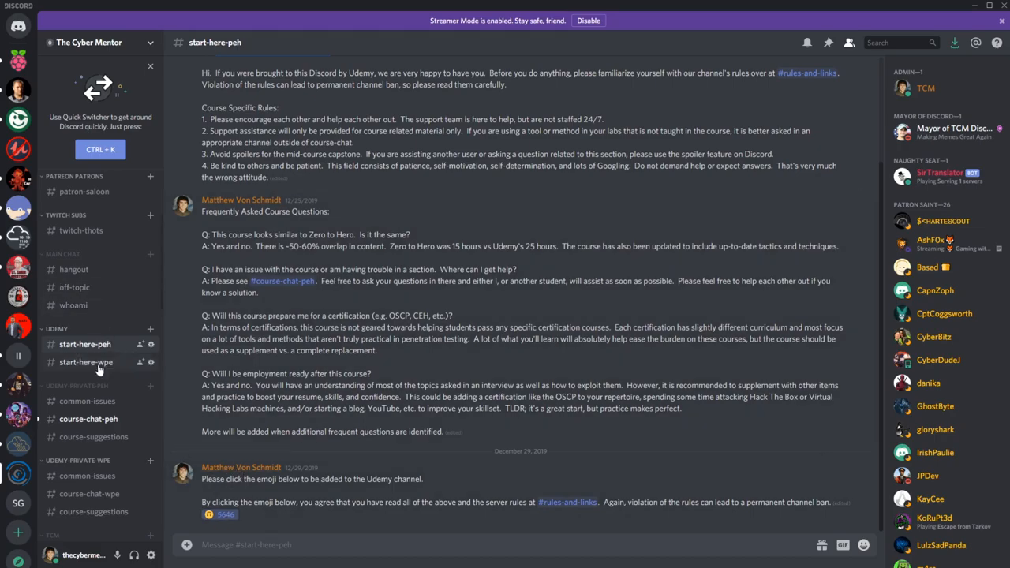
{"action": "scroll", "scroll_direction": "down", "scroll_amount": 3}
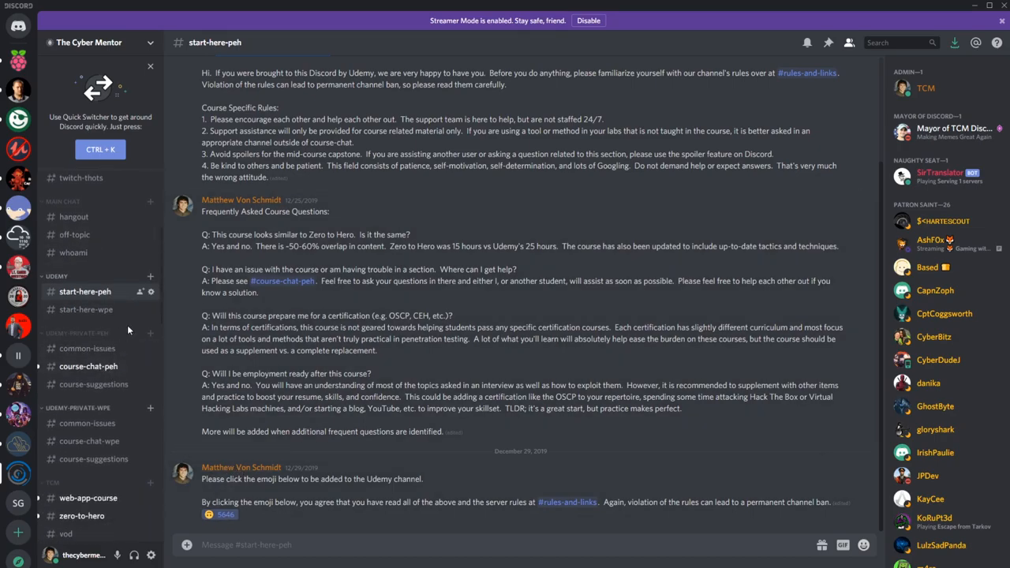
Browse #common-issues, then open #course-chat-peh and its VM network settings discussion
{"action": "left_click", "coordinate": [87, 347]}
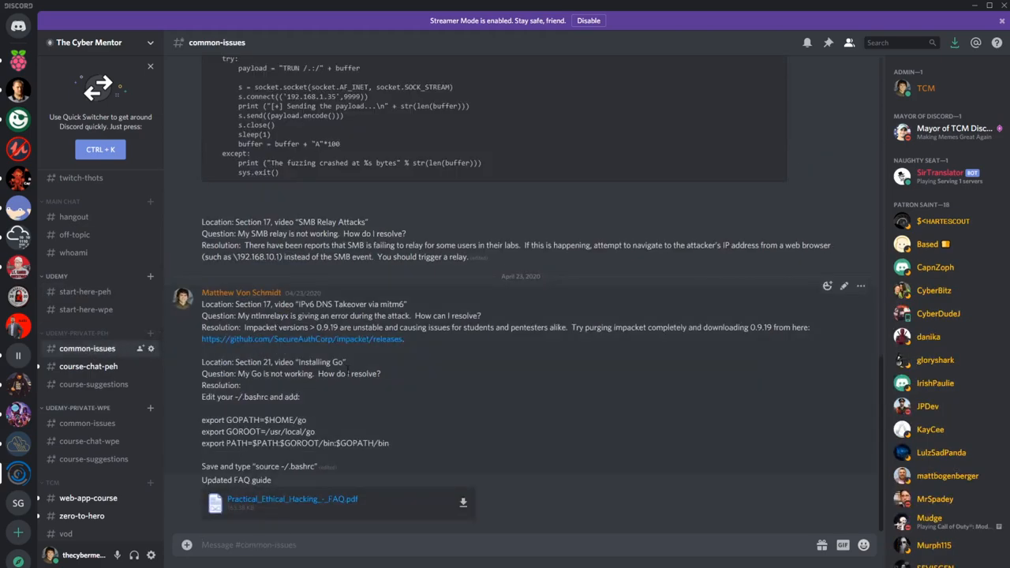
{"action": "scroll", "scroll_direction": "up", "scroll_amount": 3}
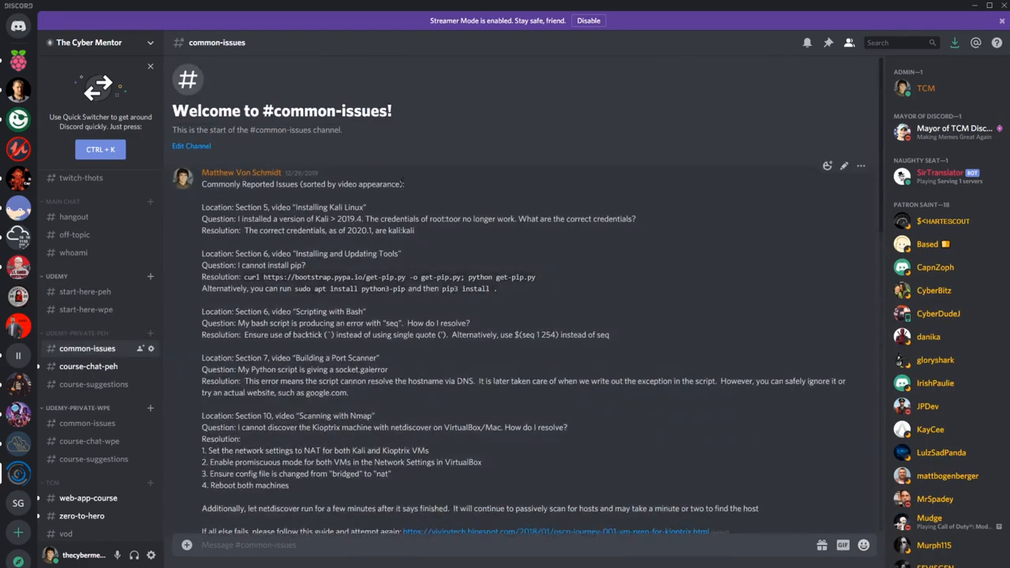
{"action": "scroll", "scroll_direction": "down", "scroll_amount": 3}
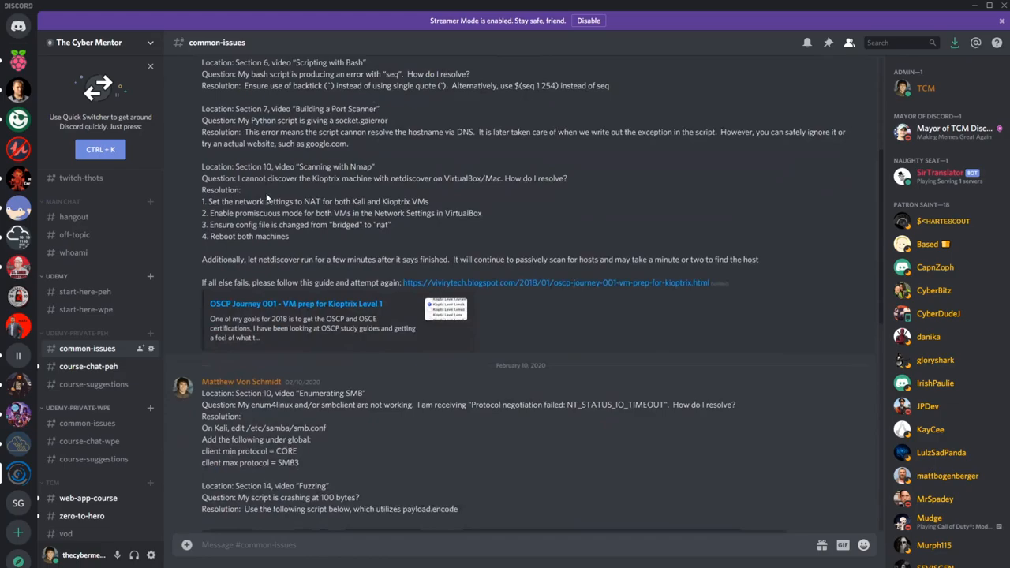
{"action": "scroll", "scroll_direction": "down", "scroll_amount": 3}
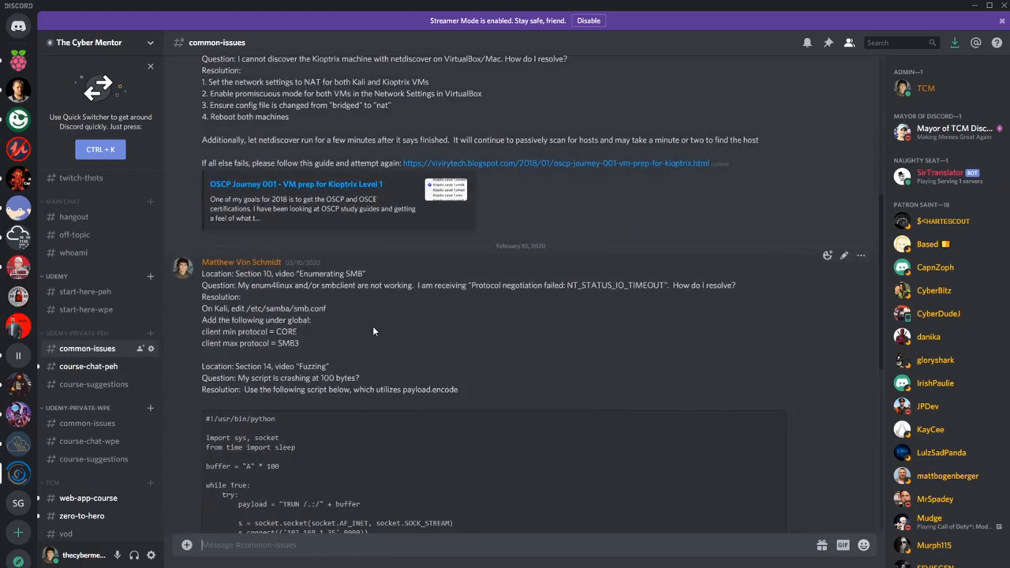
{"action": "scroll", "scroll_direction": "down", "scroll_amount": 3}
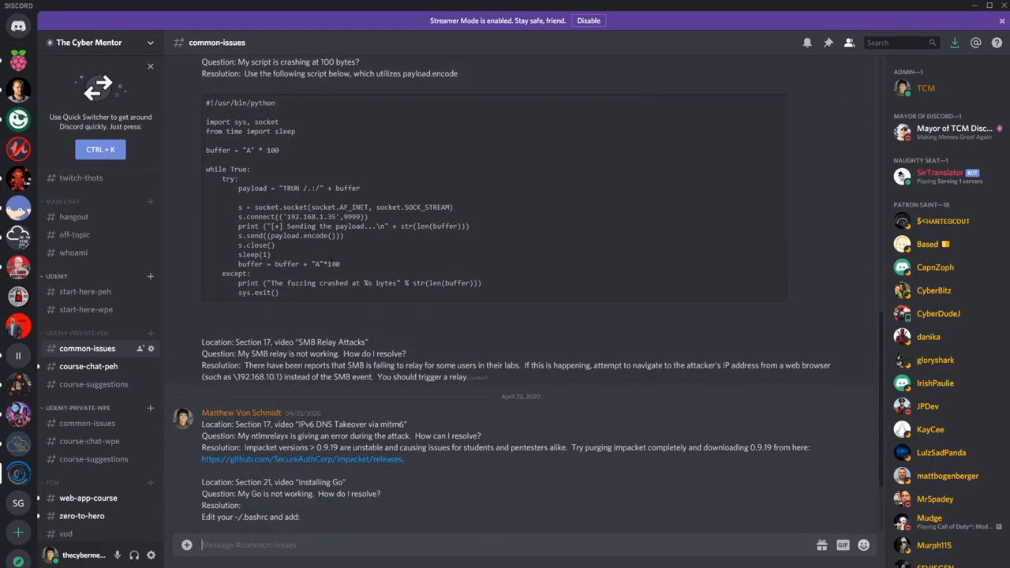
{"action": "mouse_move", "coordinate": [454, 359]}
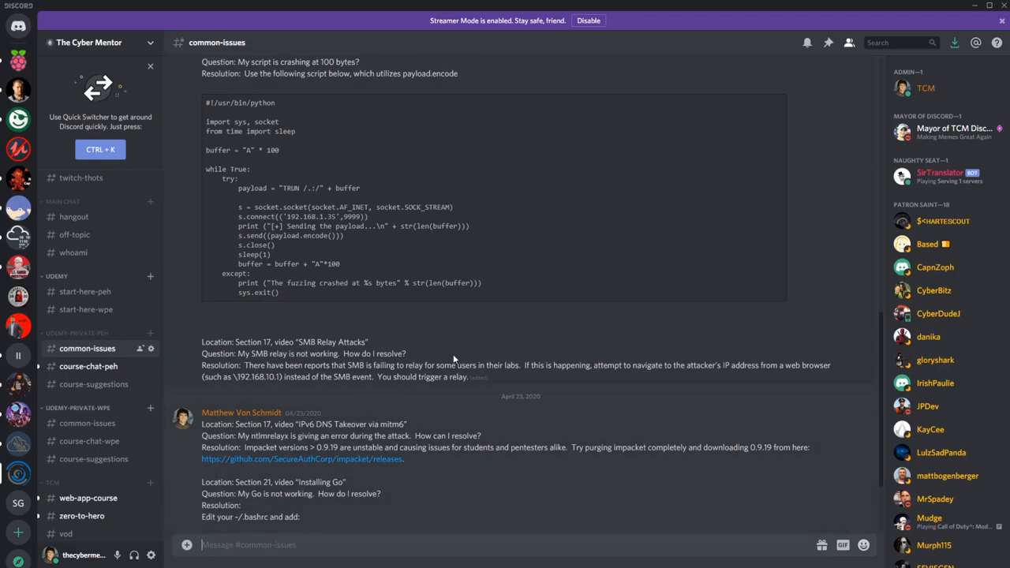
{"action": "left_click", "coordinate": [89, 366]}
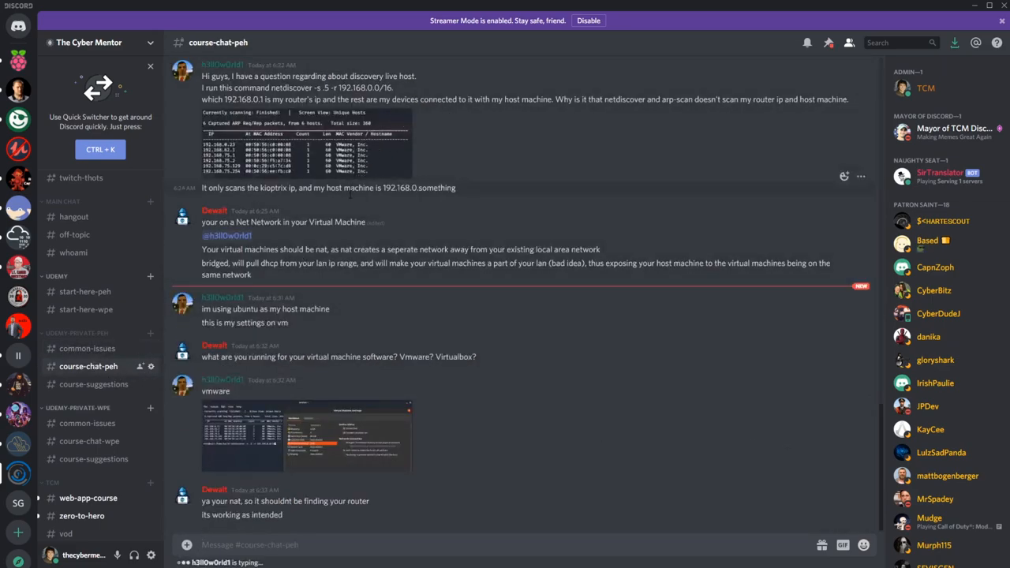
Open #course-suggestions and scroll down past its course ideas toward video-suggestions and linux
{"action": "left_click", "coordinate": [93, 383]}
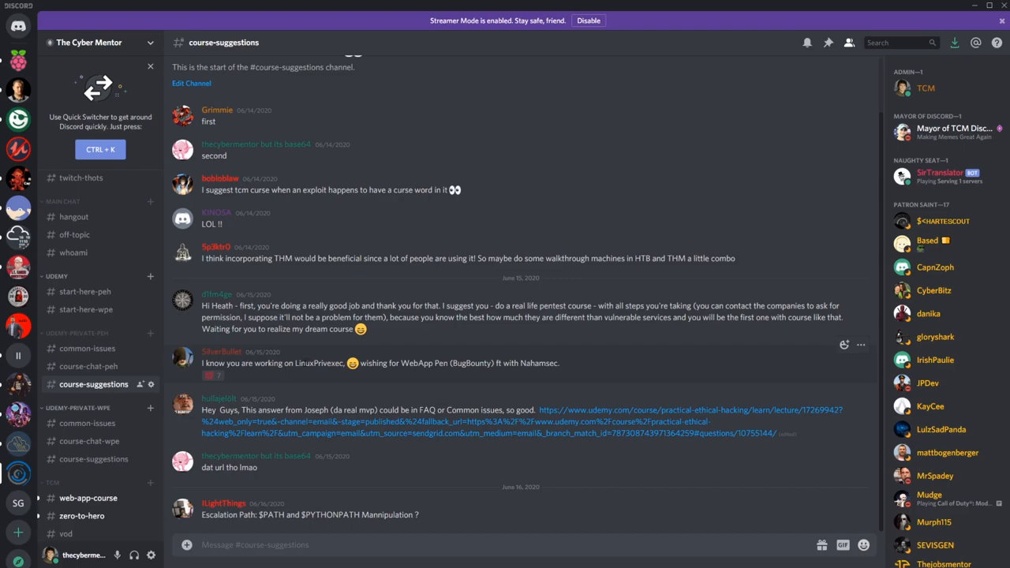
{"action": "mouse_move", "coordinate": [88, 366]}
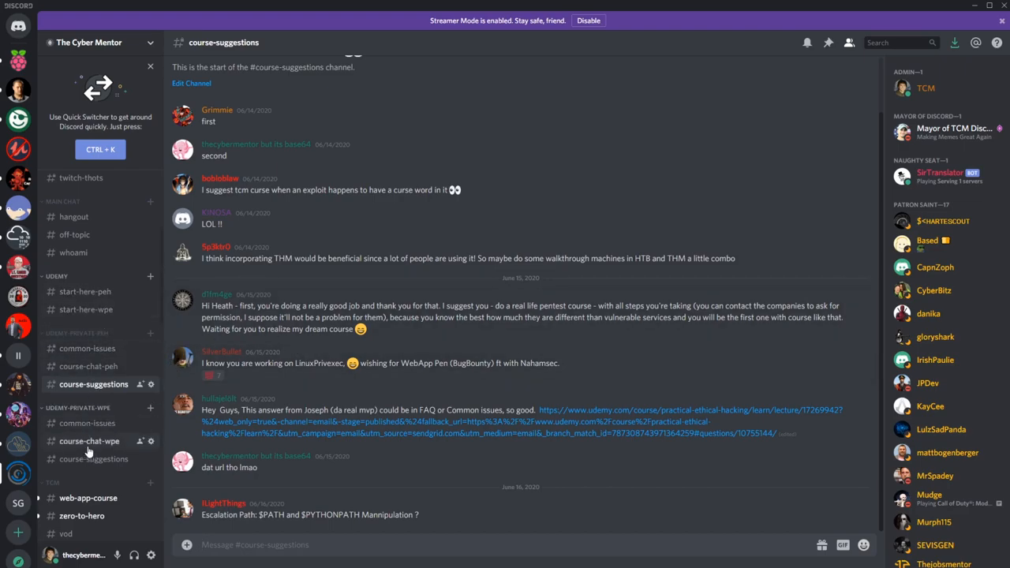
{"action": "mouse_move", "coordinate": [86, 309]}
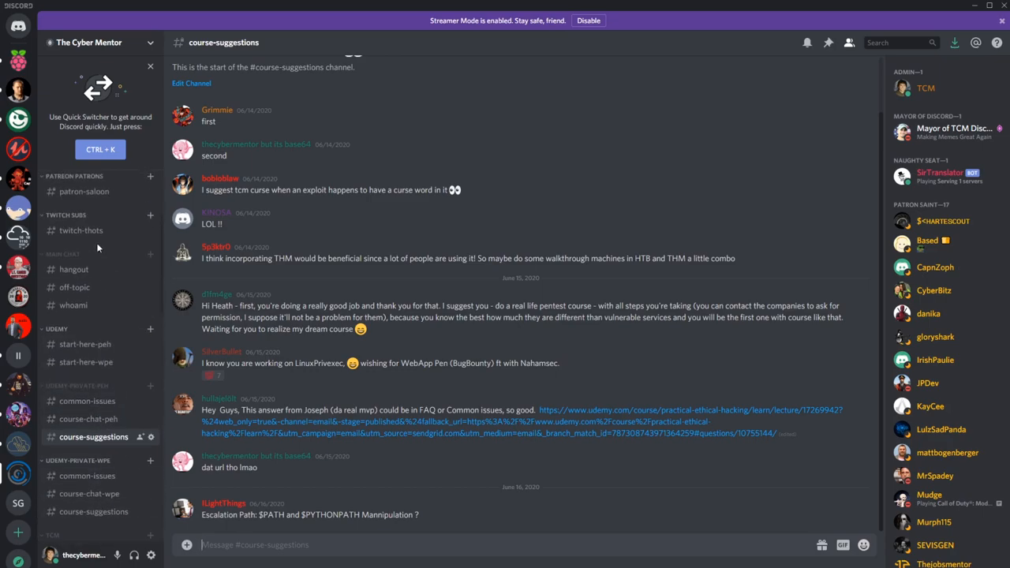
{"action": "scroll", "scroll_direction": "down", "scroll_amount": 3}
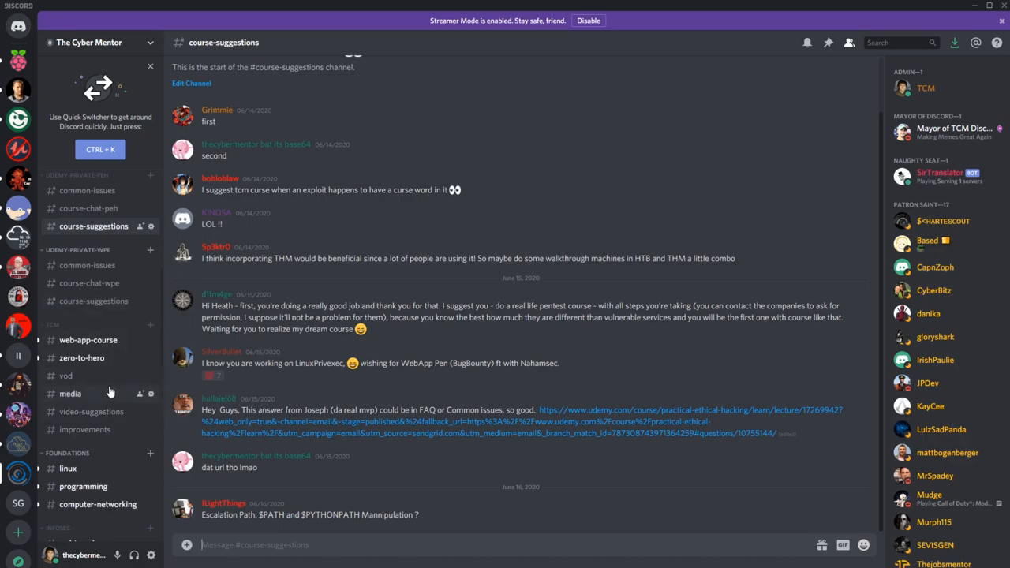
{"action": "scroll", "scroll_direction": "down", "scroll_amount": 3}
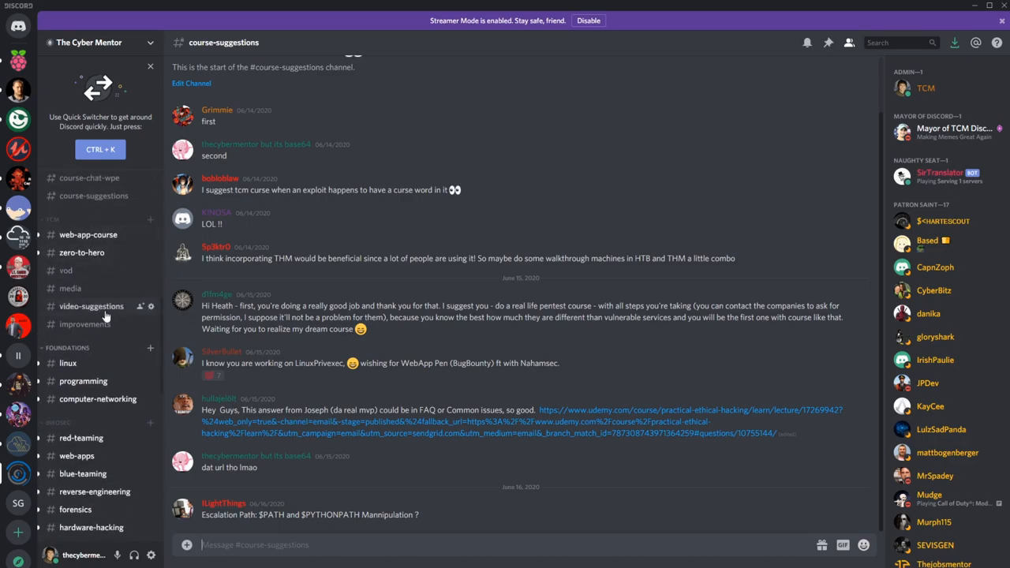
{"action": "mouse_move", "coordinate": [84, 325]}
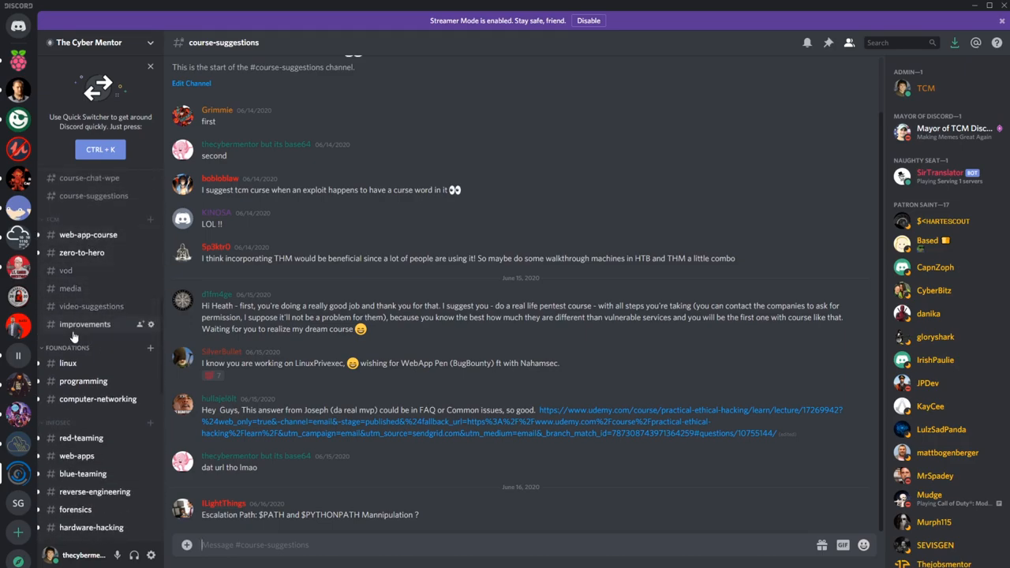
{"action": "scroll", "scroll_direction": "down", "scroll_amount": 3}
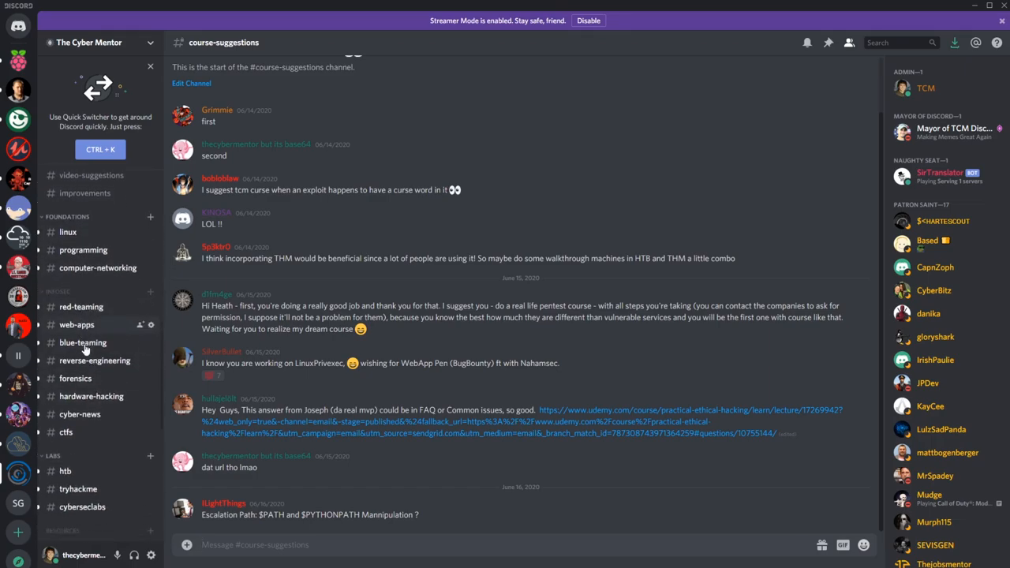
{"action": "scroll", "scroll_direction": "down", "scroll_amount": 3}
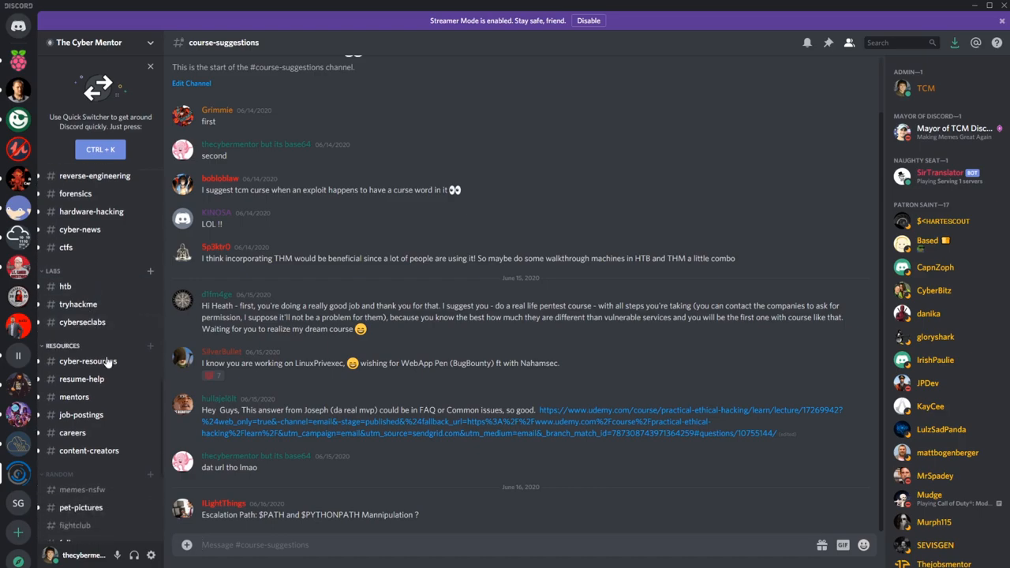
{"action": "mouse_move", "coordinate": [81, 378]}
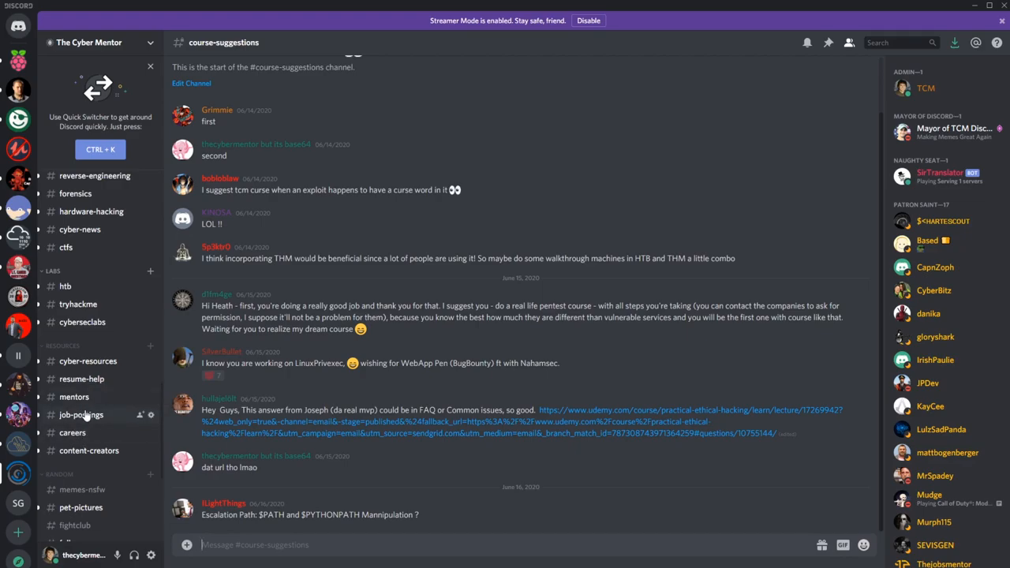
{"action": "scroll", "scroll_direction": "down", "scroll_amount": 3}
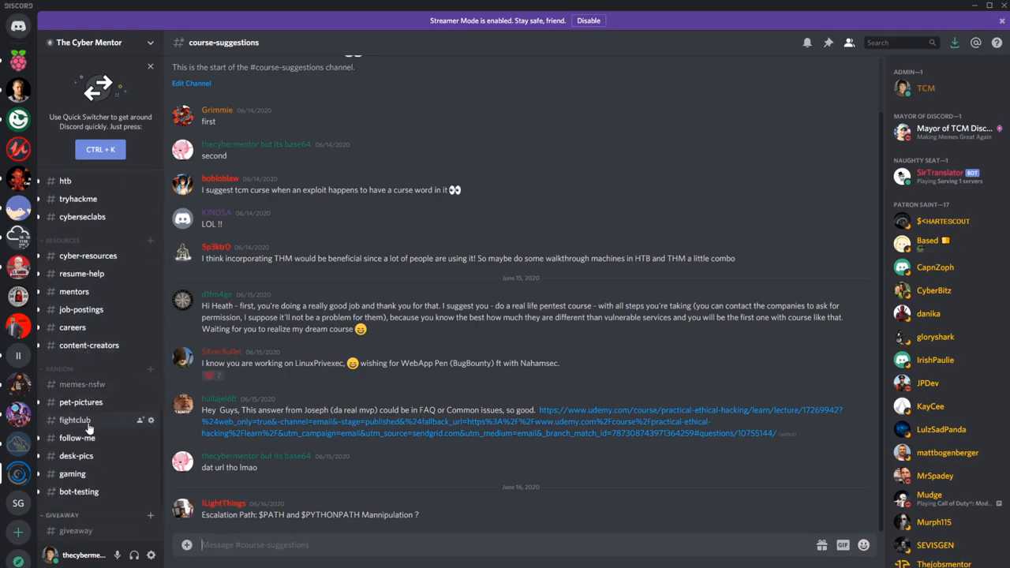
{"action": "scroll", "scroll_direction": "up", "scroll_amount": 3}
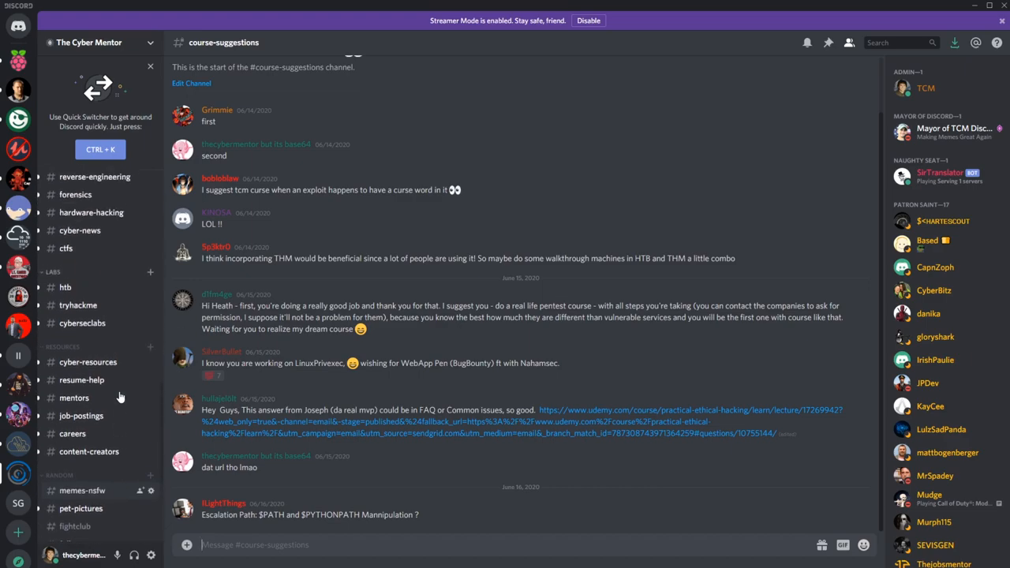
{"action": "scroll", "scroll_direction": "down", "scroll_amount": 3}
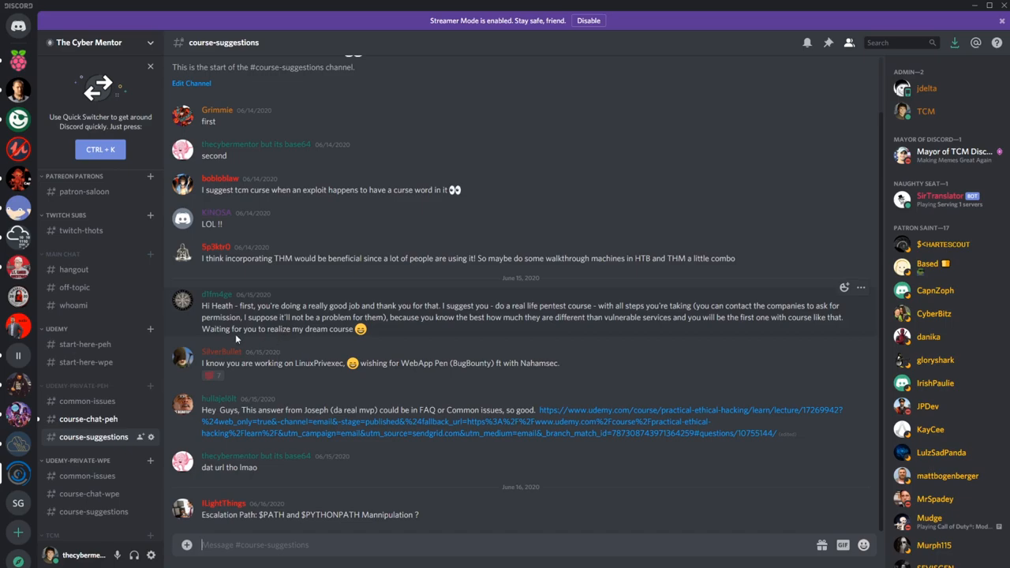
{"action": "mouse_move", "coordinate": [520, 189]}
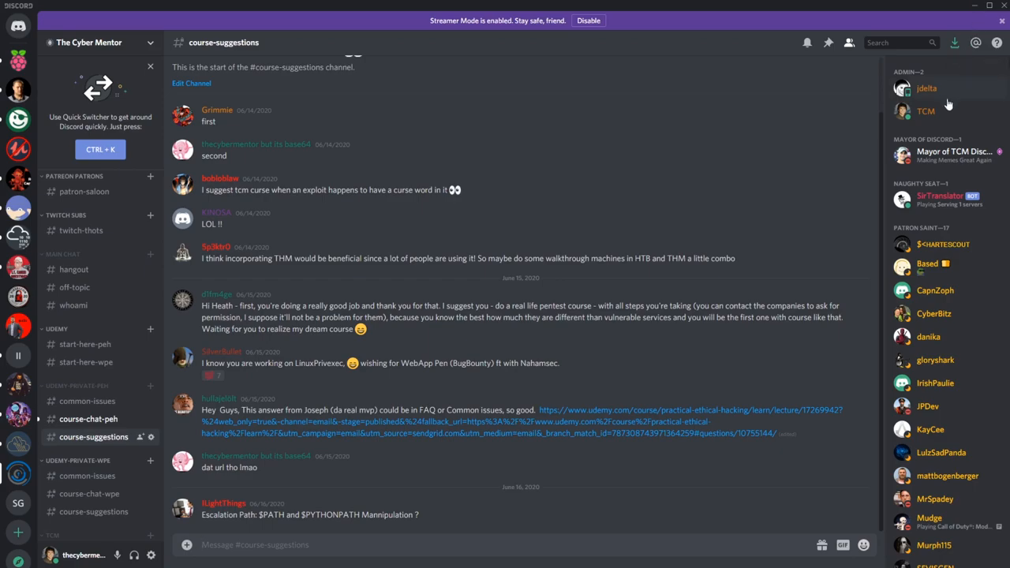
{"action": "mouse_move", "coordinate": [831, 114]}
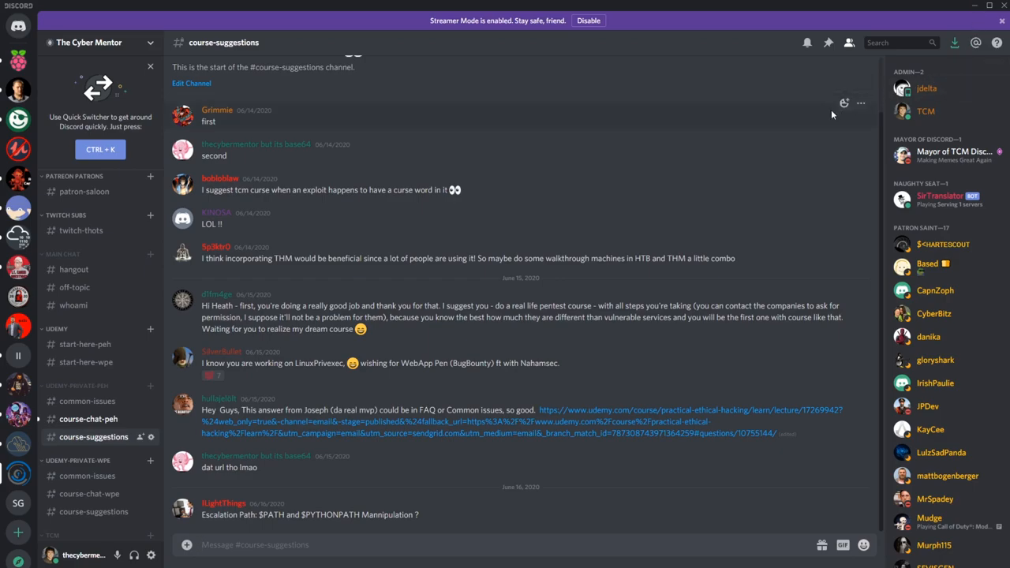
{"action": "mouse_move", "coordinate": [264, 379]}
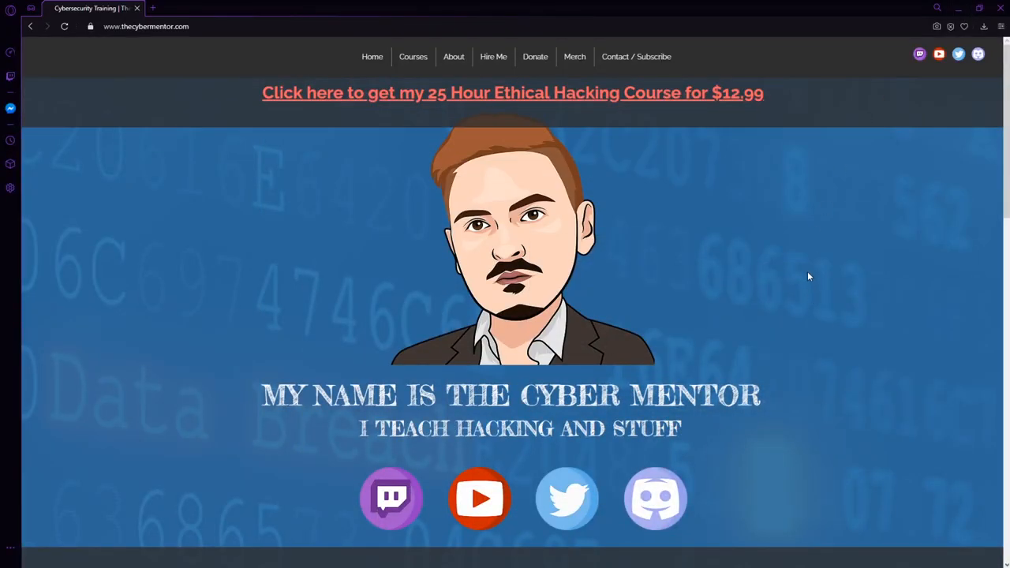
{"action": "mouse_move", "coordinate": [631, 265]}
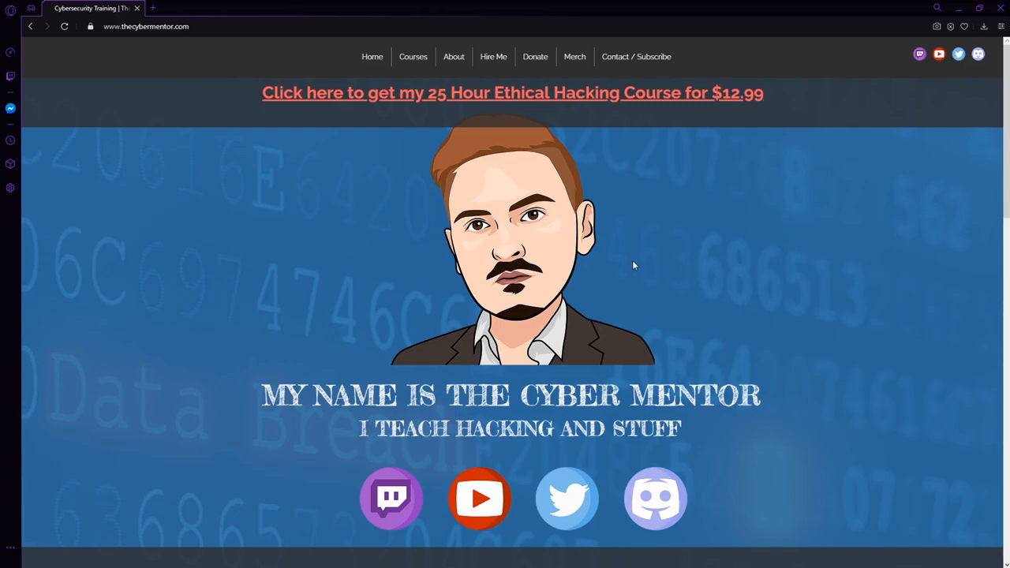
{"action": "mouse_move", "coordinate": [479, 497]}
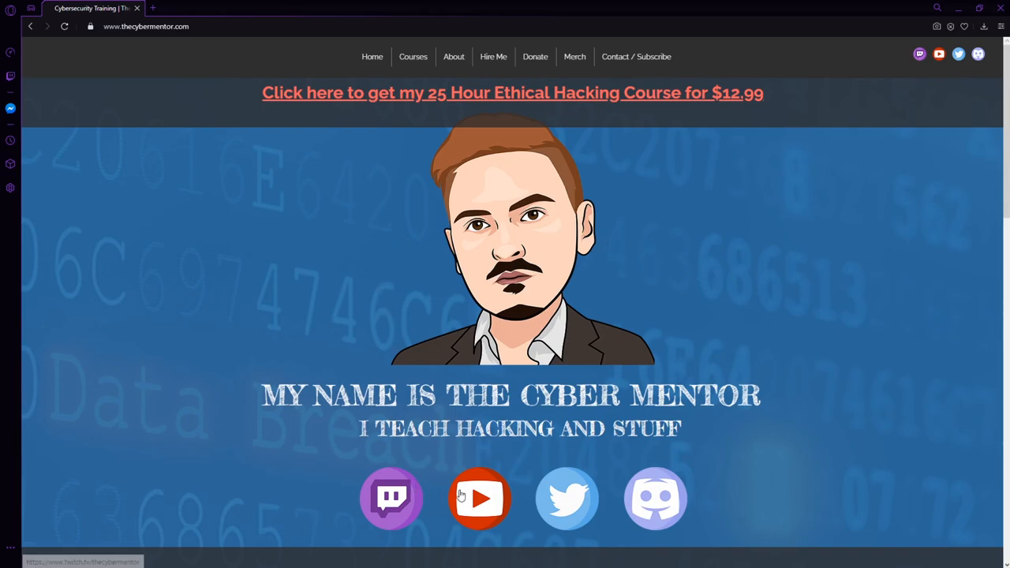
{"action": "mouse_move", "coordinate": [480, 498]}
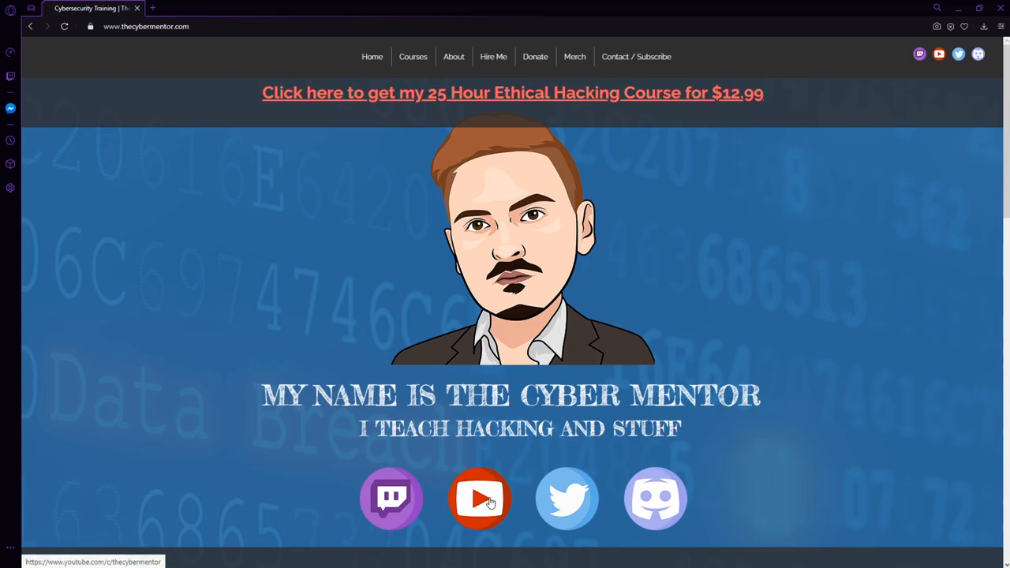
{"action": "mouse_move", "coordinate": [505, 529]}
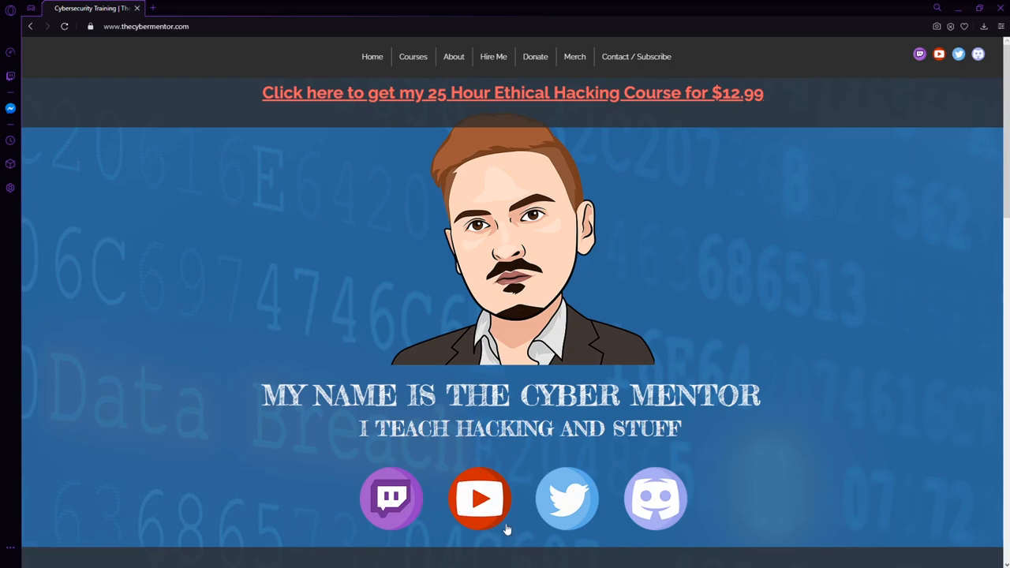
{"action": "mouse_move", "coordinate": [480, 498]}
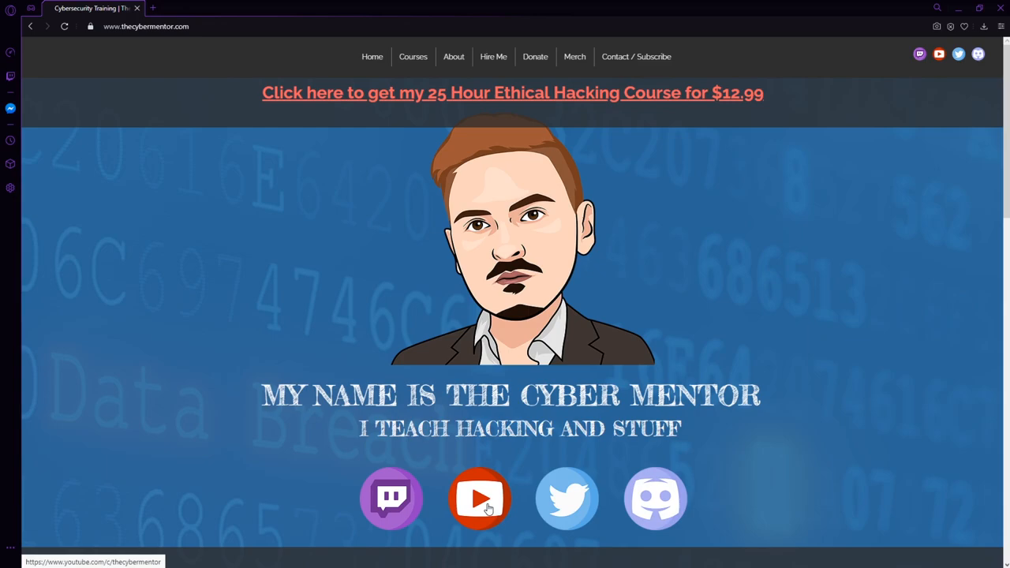
{"action": "mouse_move", "coordinate": [484, 504]}
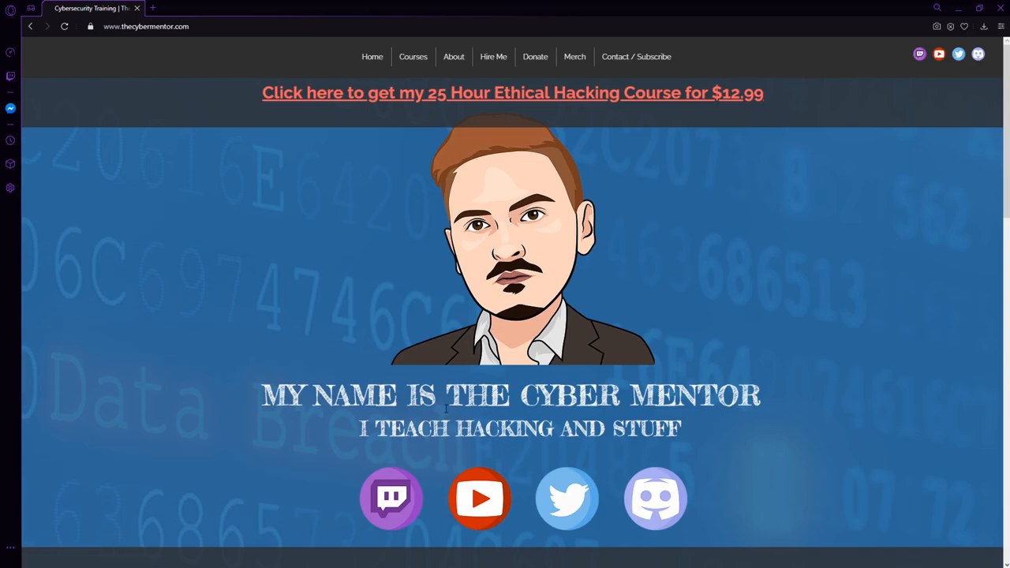
{"action": "mouse_move", "coordinate": [392, 499]}
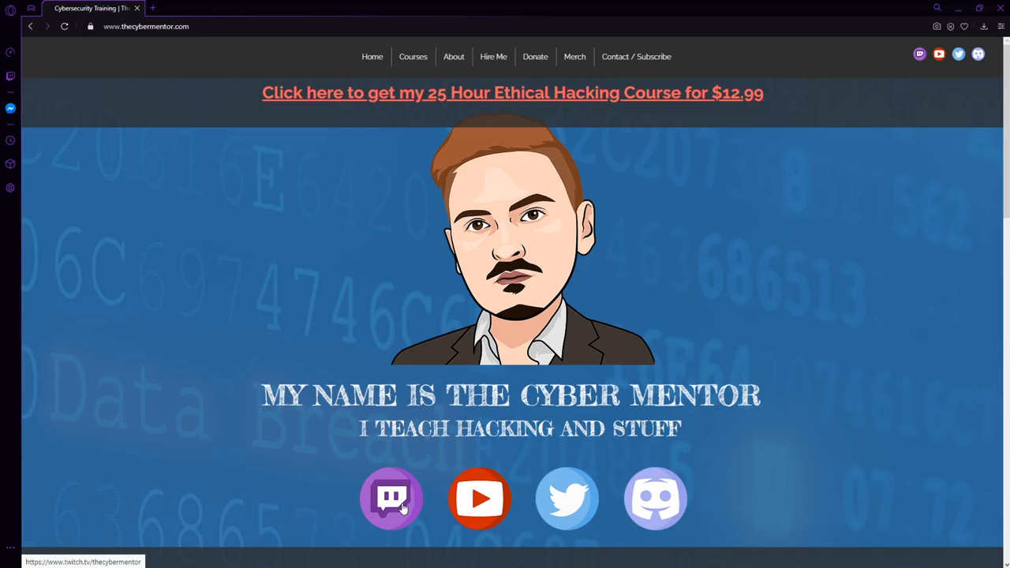
{"action": "mouse_move", "coordinate": [424, 453]}
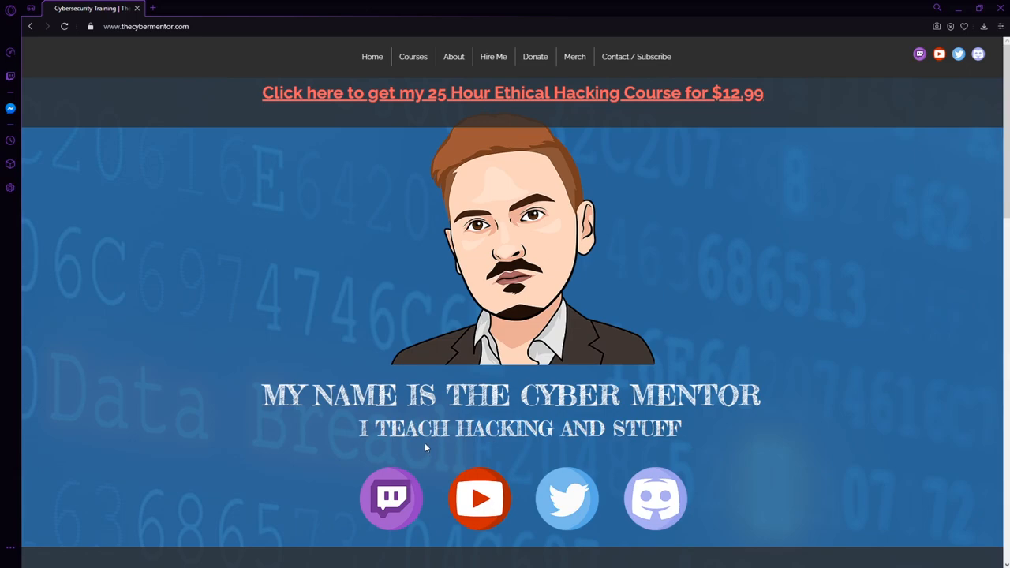
{"action": "mouse_move", "coordinate": [607, 455]}
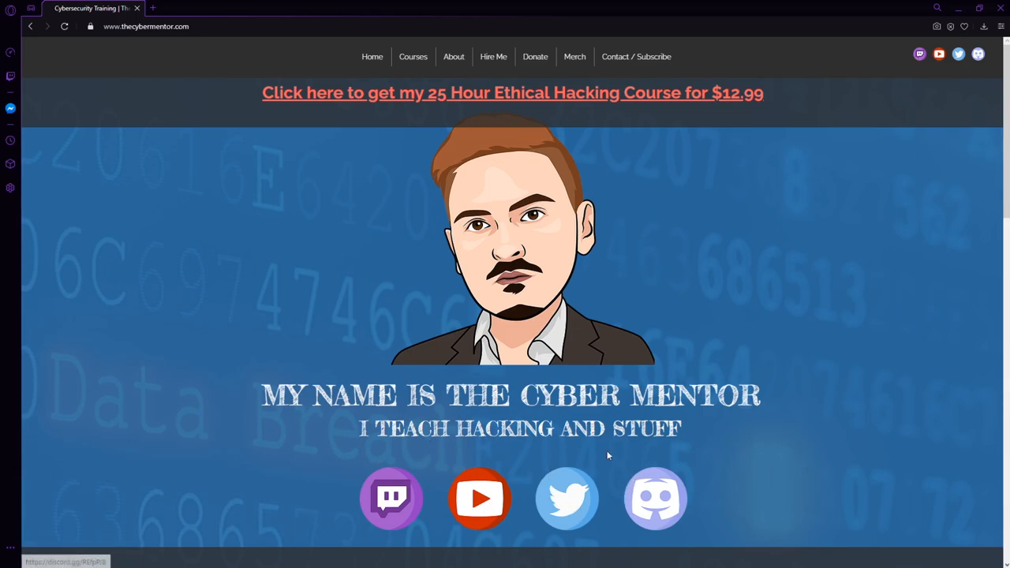
{"action": "mouse_move", "coordinate": [567, 498]}
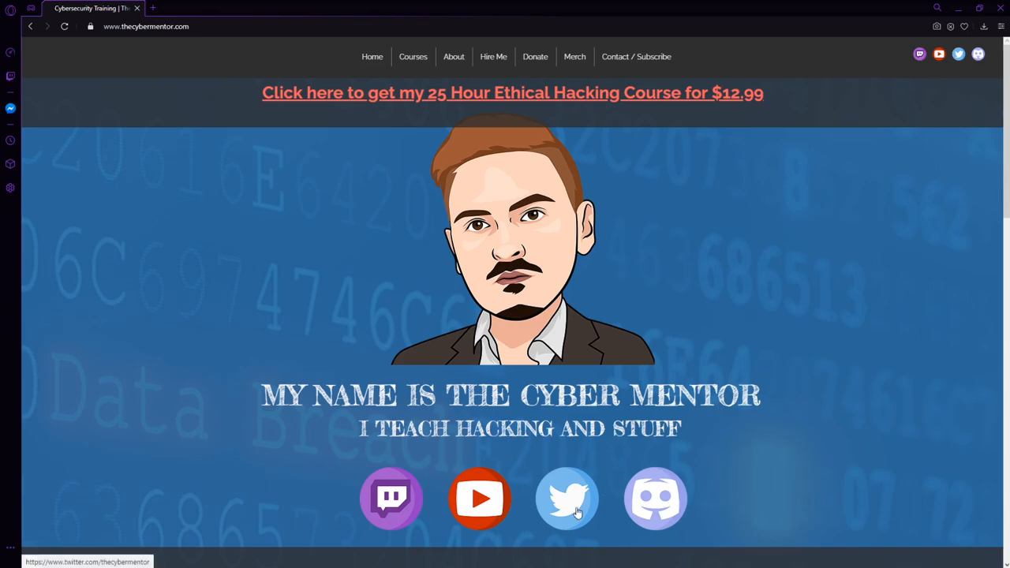
{"action": "mouse_move", "coordinate": [772, 406]}
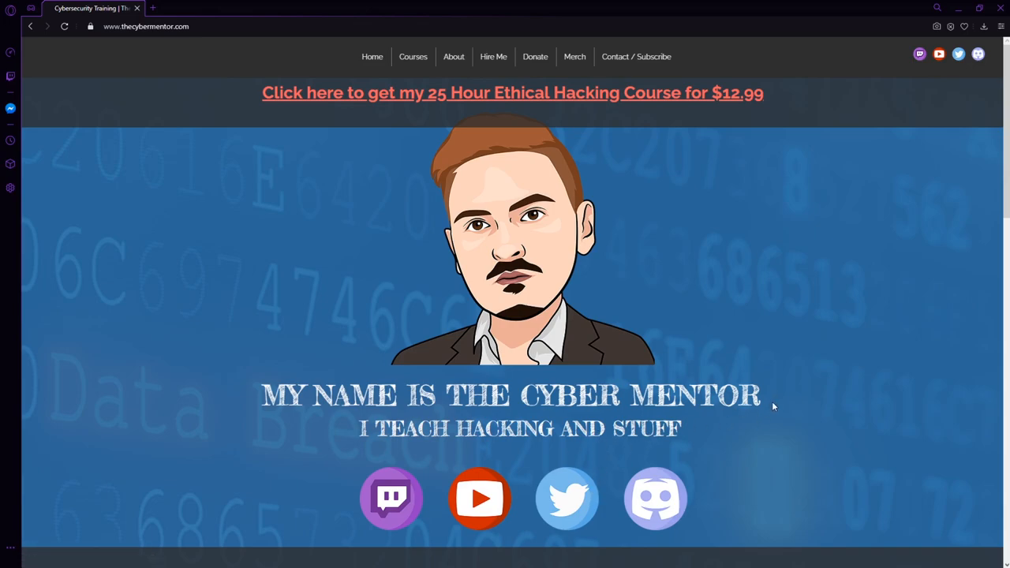
{"action": "mouse_move", "coordinate": [790, 294]}
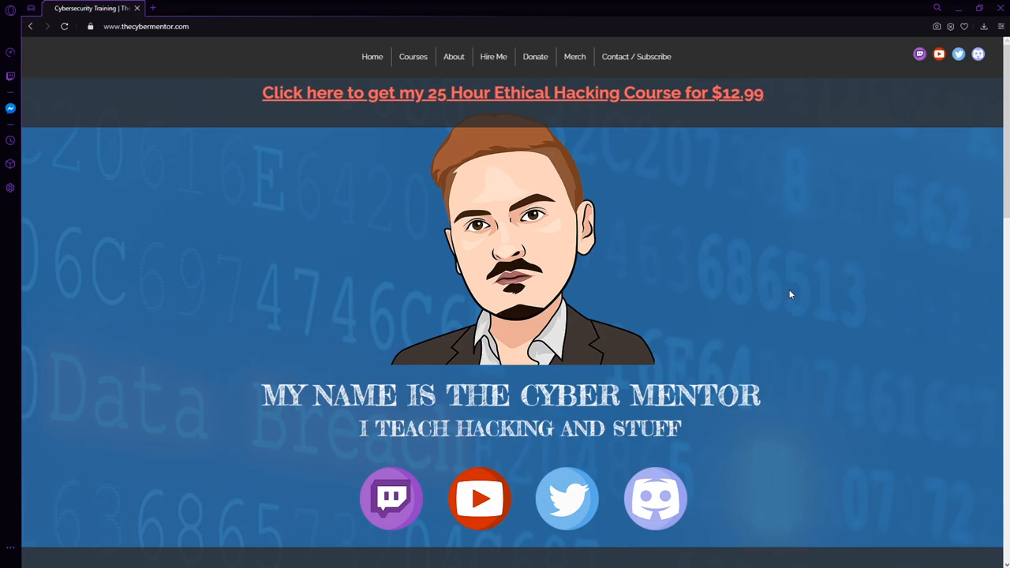